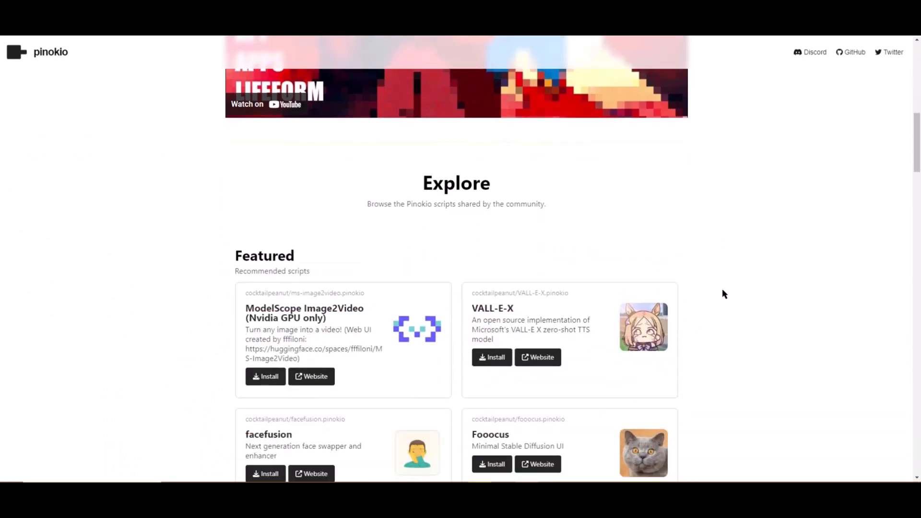
Browse down the Pinokio site and go to the Pinokio download instructions.
{"action": "scroll", "scroll_direction": "down", "scroll_amount": 3}
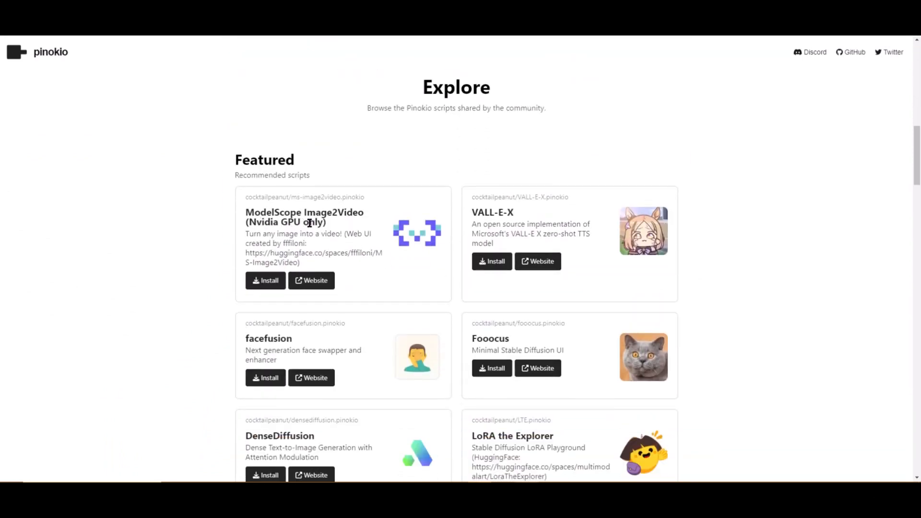
{"action": "scroll", "scroll_direction": "down", "scroll_amount": 3}
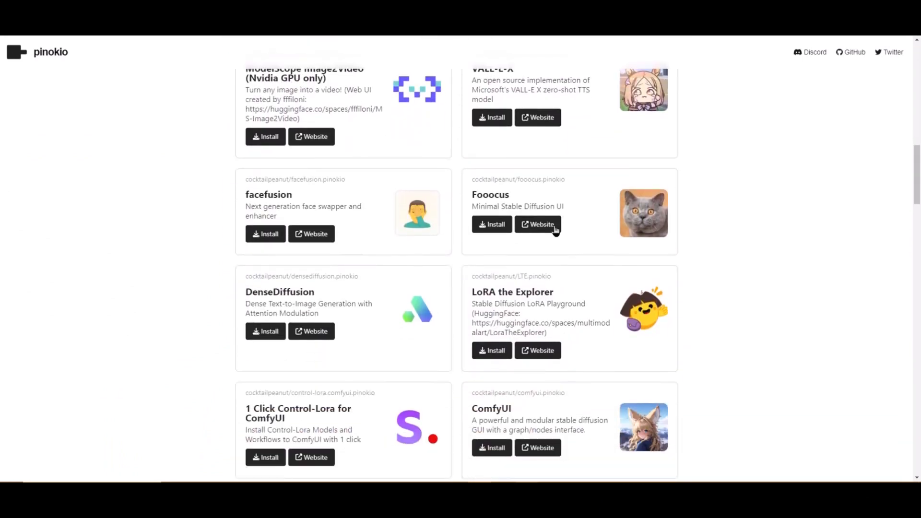
{"action": "scroll", "scroll_direction": "down", "scroll_amount": 3}
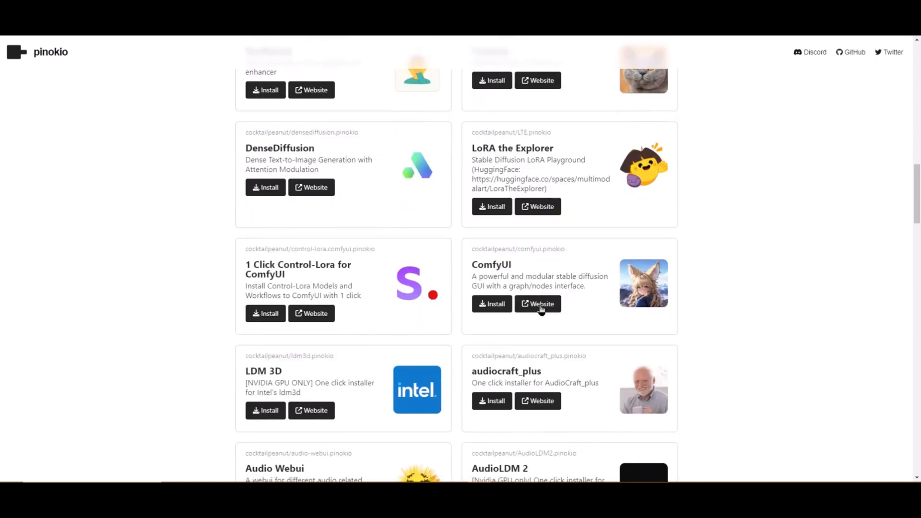
{"action": "scroll", "scroll_direction": "down", "scroll_amount": 3}
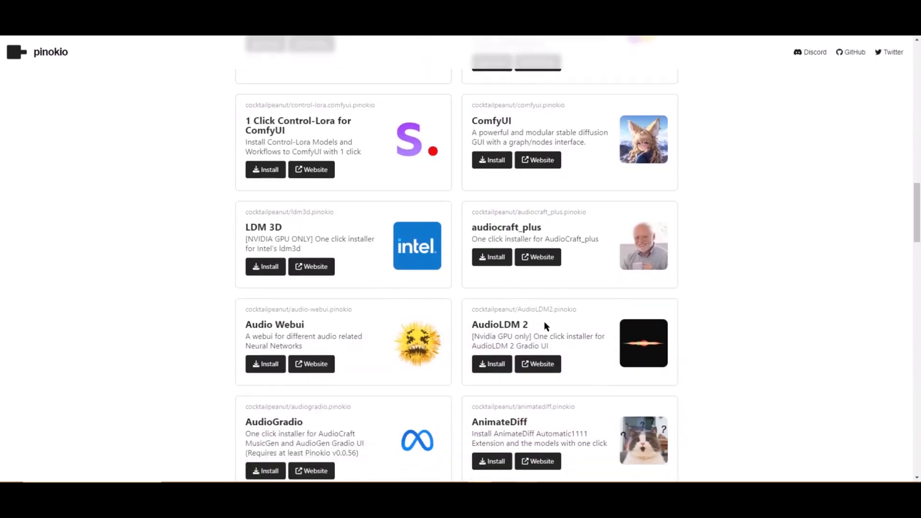
{"action": "scroll", "scroll_direction": "down", "scroll_amount": 3}
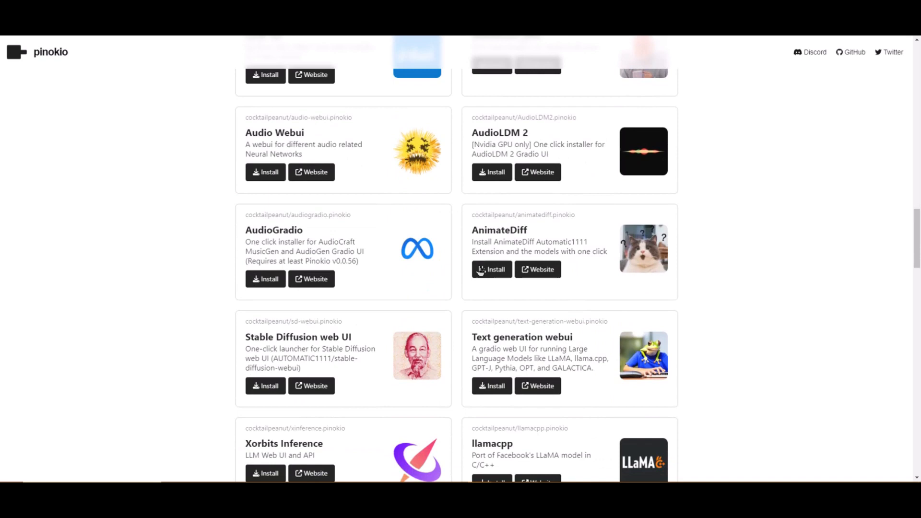
{"action": "scroll", "scroll_direction": "down", "scroll_amount": 3}
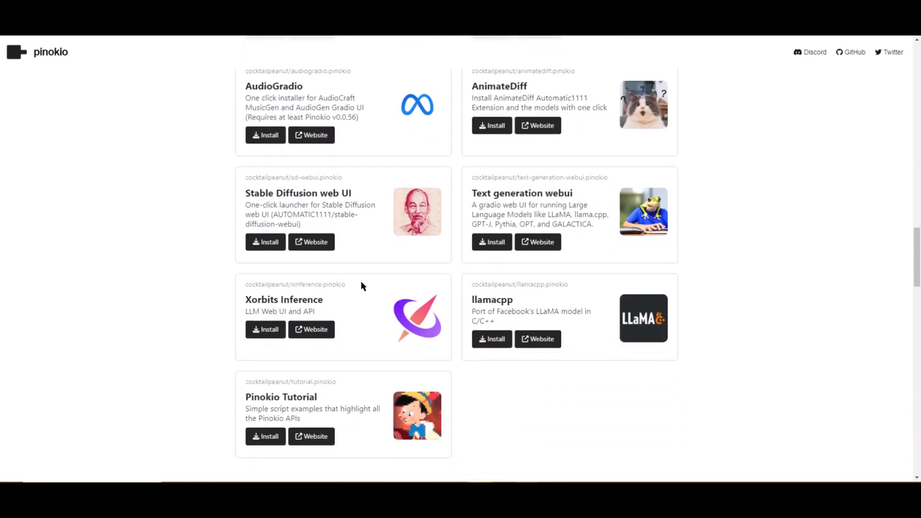
{"action": "scroll", "scroll_direction": "down", "scroll_amount": 3}
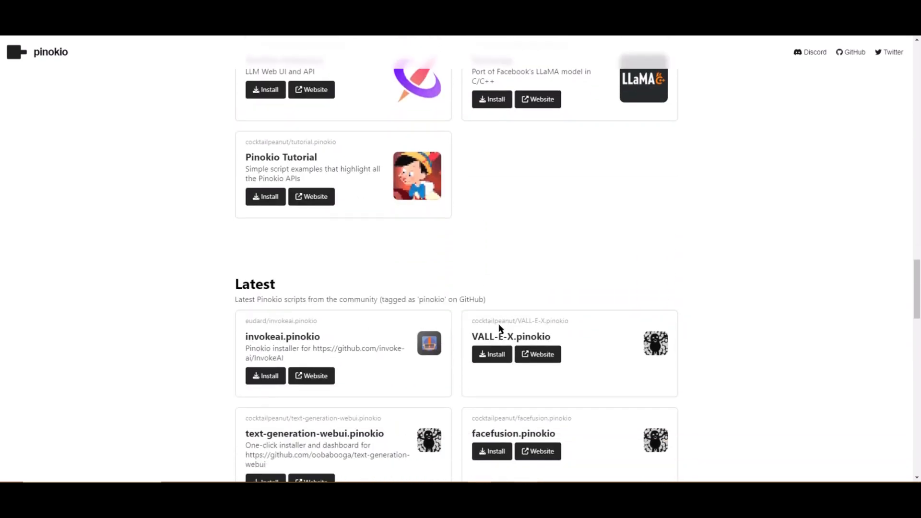
{"action": "scroll", "scroll_direction": "down", "scroll_amount": 3}
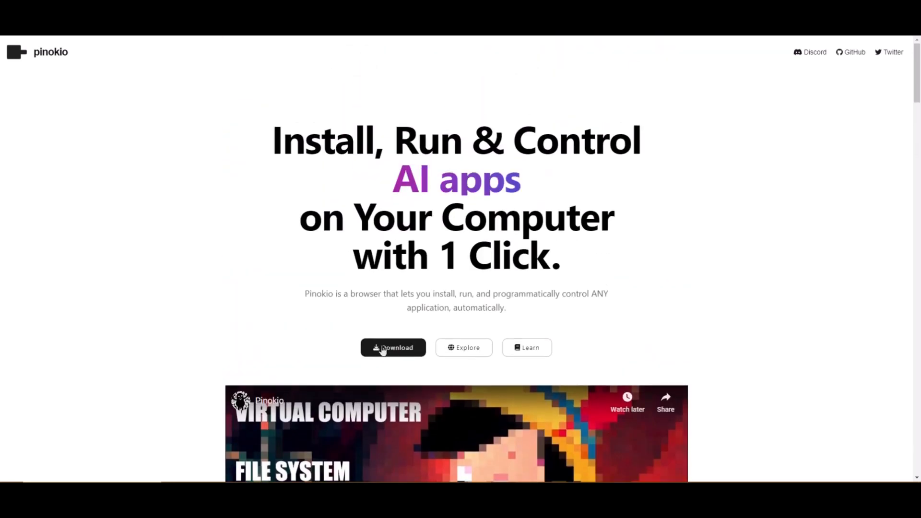
{"action": "left_click", "coordinate": [393, 348]}
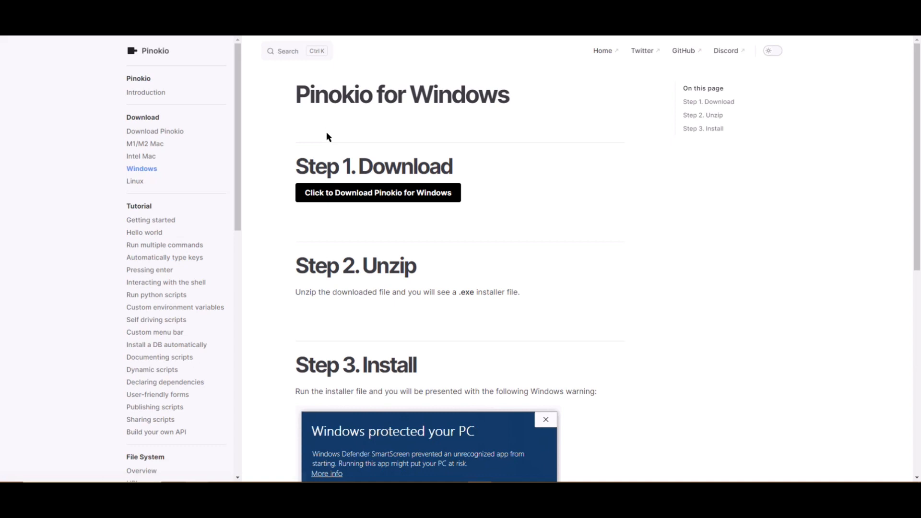
Start downloading Pinokio for Windows from the docs page.
{"action": "left_click", "coordinate": [378, 193]}
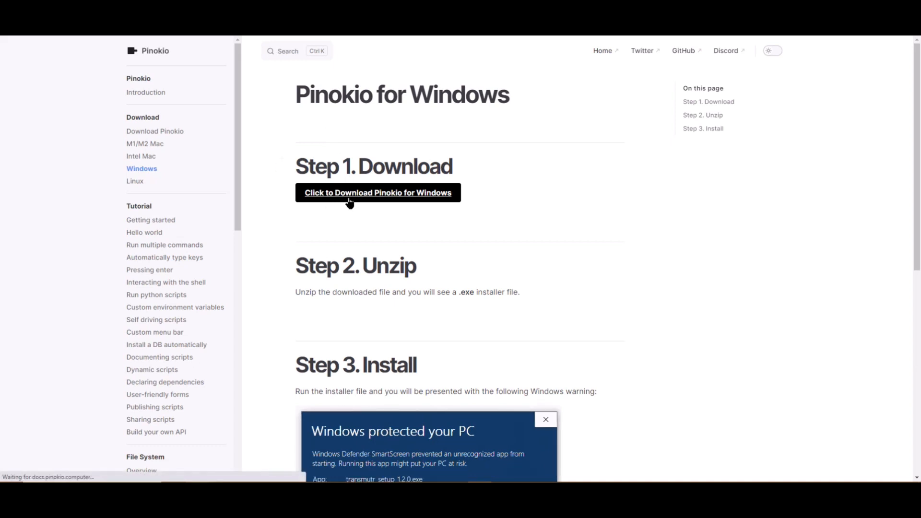
{"action": "left_click", "coordinate": [378, 193]}
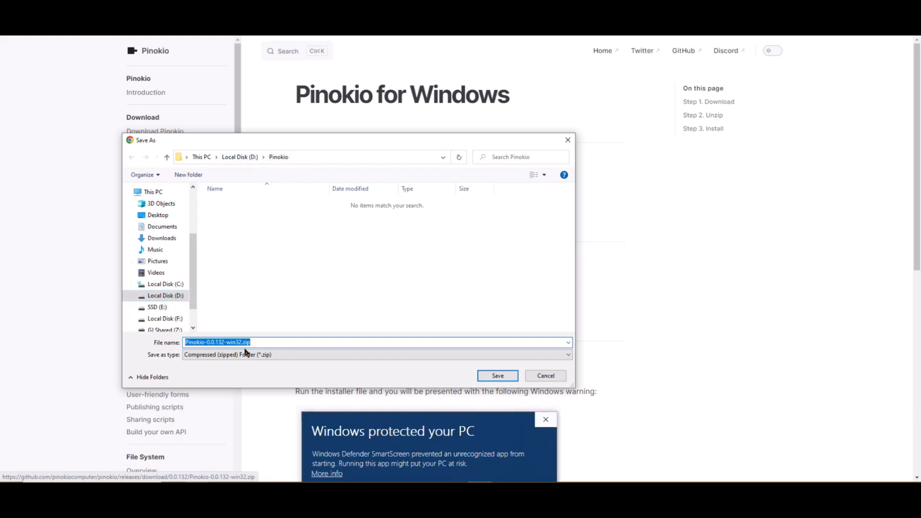
Save the Pinokio Windows zip into D:\Pinokio and bring up its extract actions.
{"action": "left_click", "coordinate": [497, 375]}
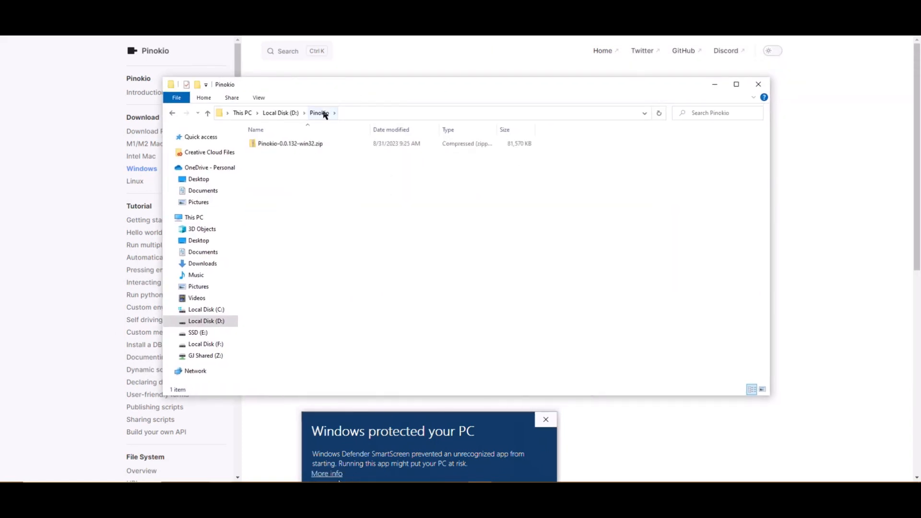
{"action": "right_click", "coordinate": [290, 143]}
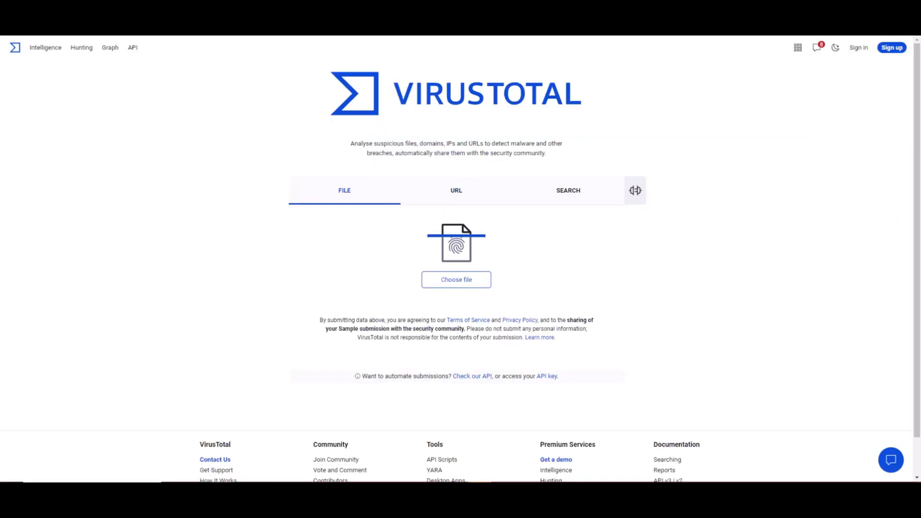
View the VirusTotal report for Pinokio Setup 0.0.132.exe showing 0 of 61 detections.
{"action": "left_click", "coordinate": [455, 279]}
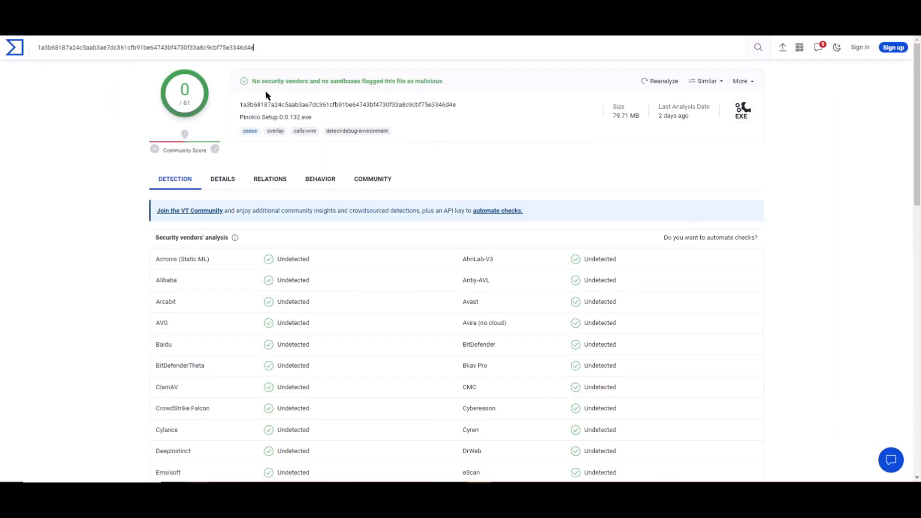
{"action": "mouse_move", "coordinate": [476, 113]}
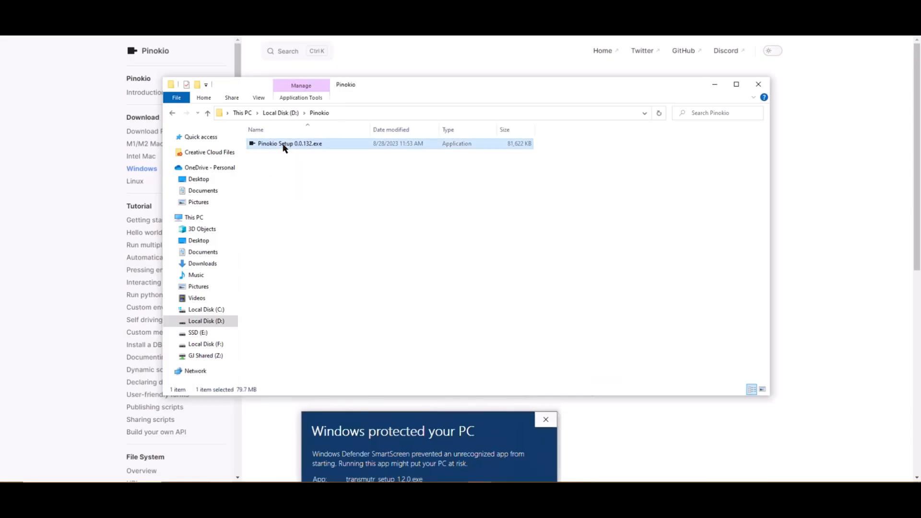
Run Pinokio Setup 0.0.132.exe and install into the default folder.
{"action": "double_click", "coordinate": [289, 143]}
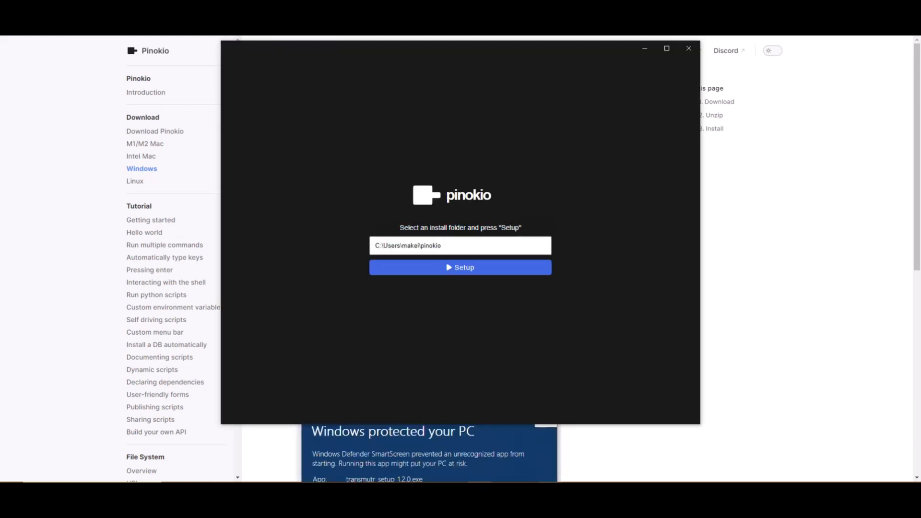
{"action": "left_click", "coordinate": [459, 268]}
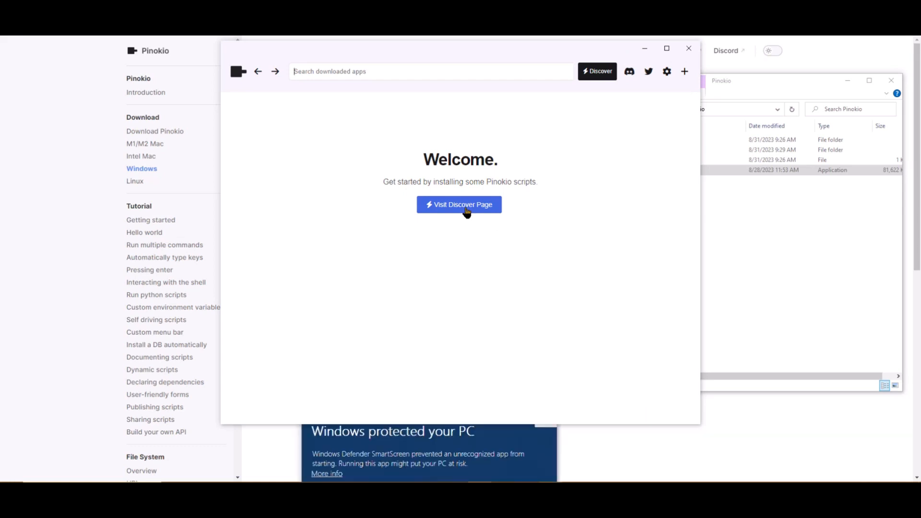
Visit the Discover page and scroll through the Featured and Latest community scripts.
{"action": "left_click", "coordinate": [458, 204]}
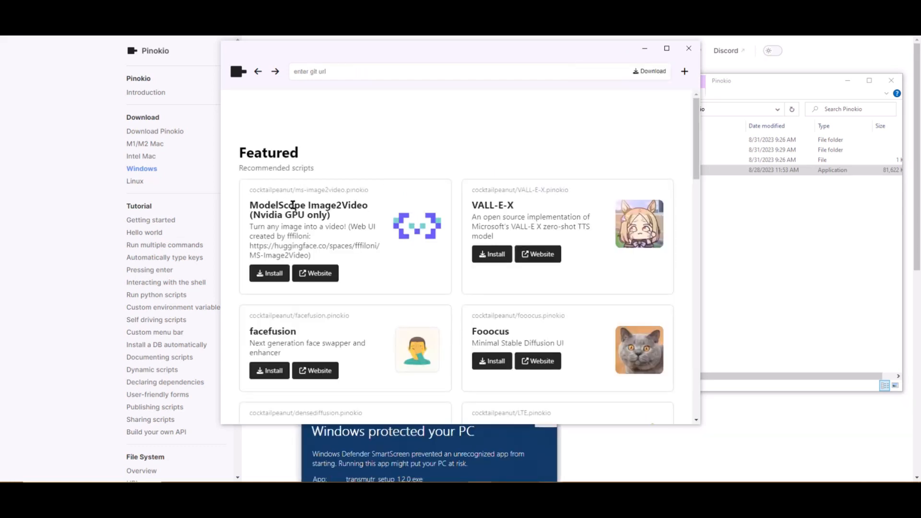
{"action": "mouse_move", "coordinate": [358, 342]}
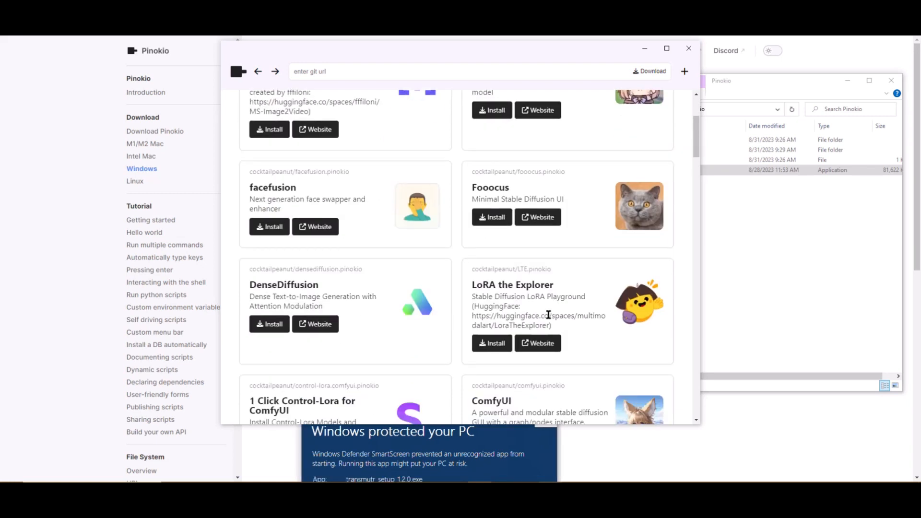
{"action": "scroll", "scroll_direction": "down", "scroll_amount": 3}
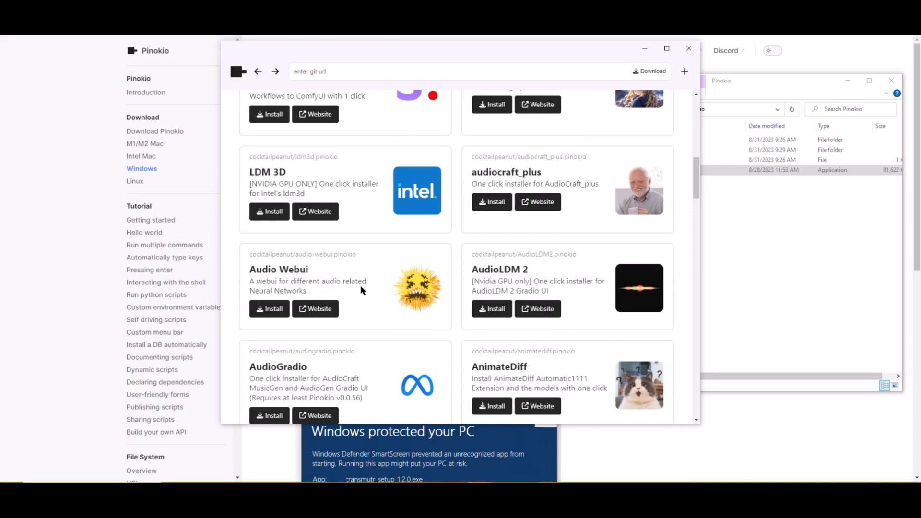
{"action": "scroll", "scroll_direction": "down", "scroll_amount": 3}
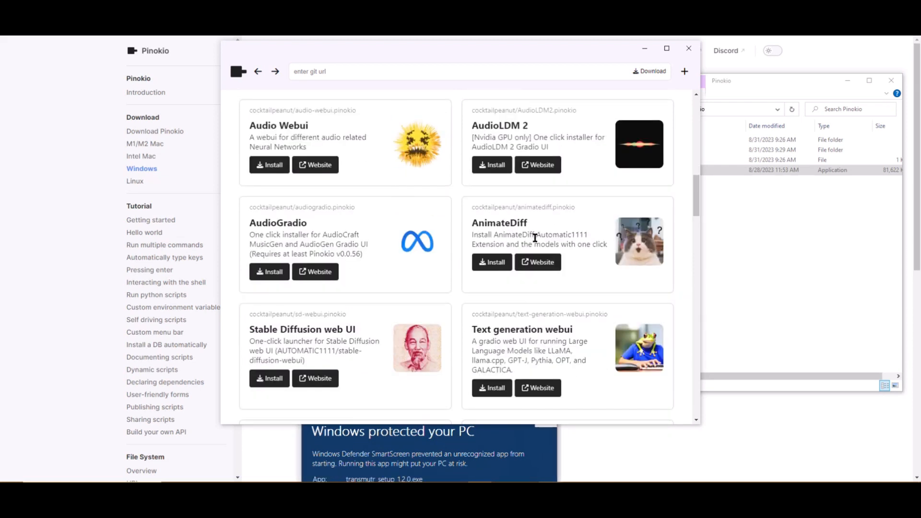
{"action": "scroll", "scroll_direction": "down", "scroll_amount": 3}
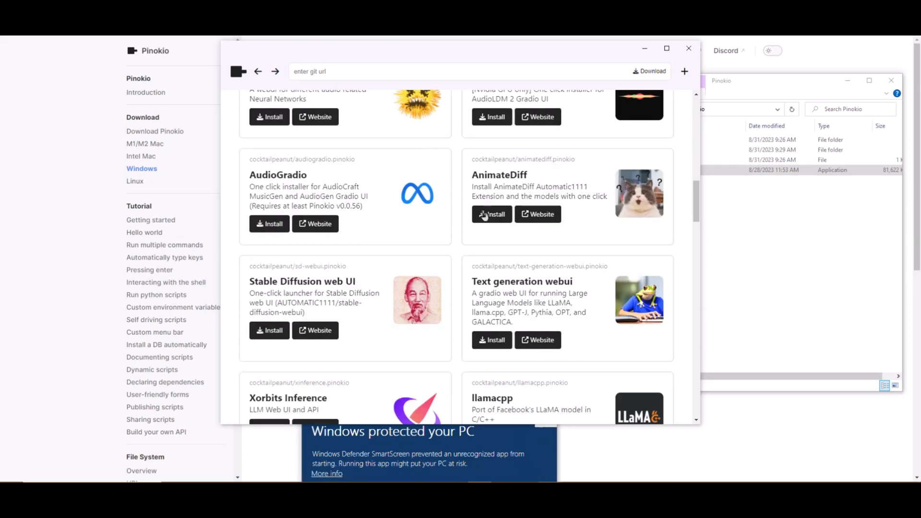
{"action": "scroll", "scroll_direction": "down", "scroll_amount": 3}
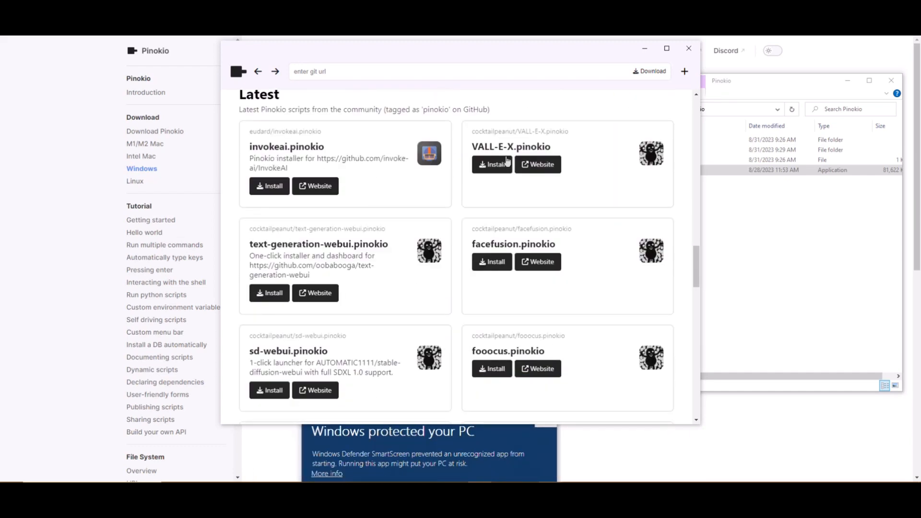
{"action": "scroll", "scroll_direction": "down", "scroll_amount": 3}
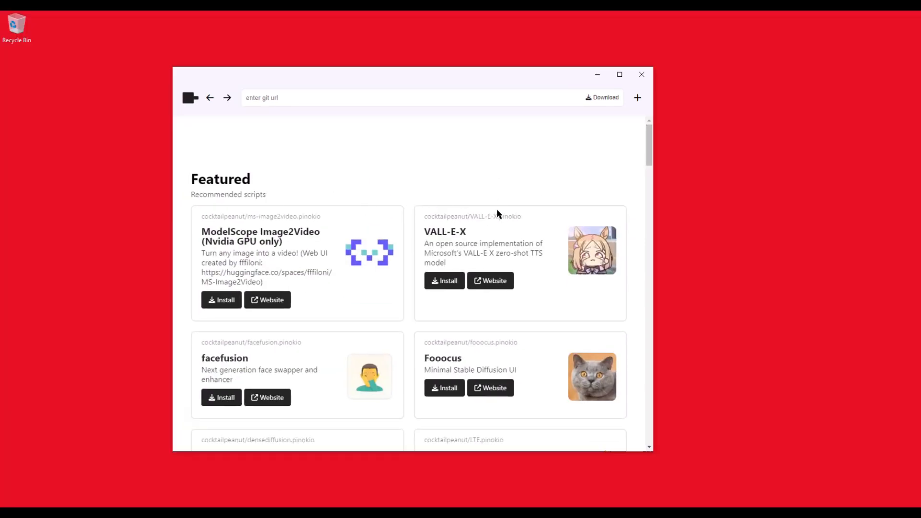
Find audiocraft_plus in Discover and download its installer script.
{"action": "scroll", "scroll_direction": "down", "scroll_amount": 3}
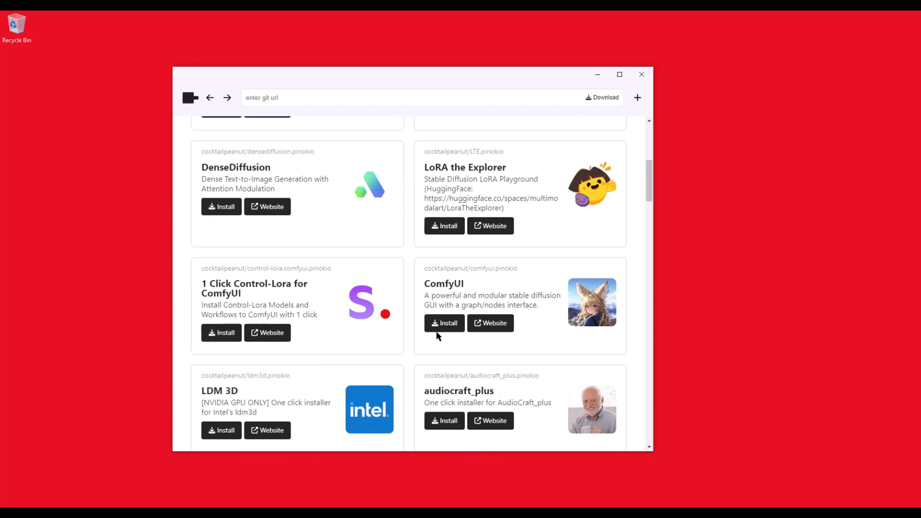
{"action": "scroll", "scroll_direction": "down", "scroll_amount": 3}
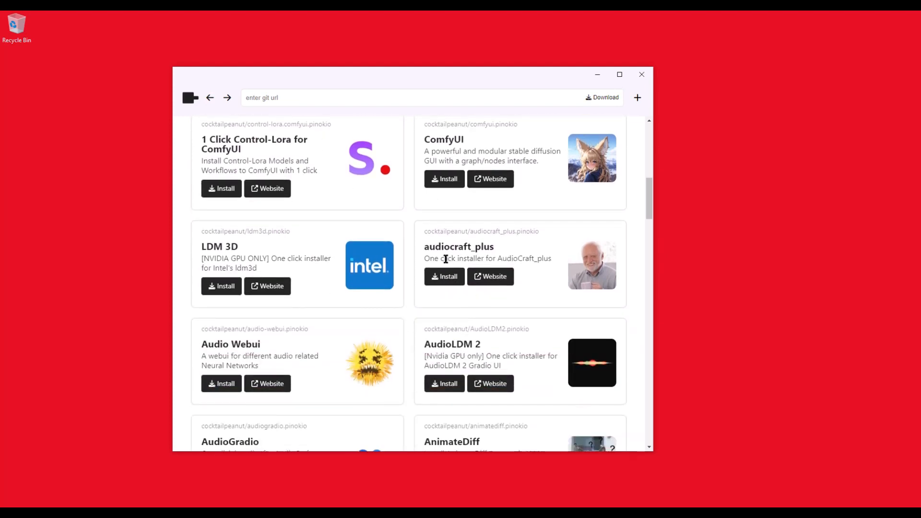
{"action": "double_click", "coordinate": [459, 247]}
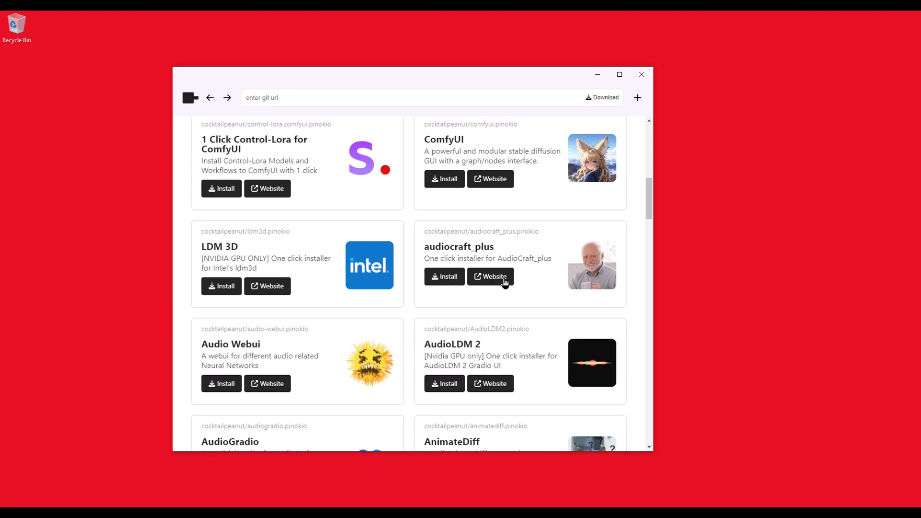
{"action": "left_click", "coordinate": [490, 276]}
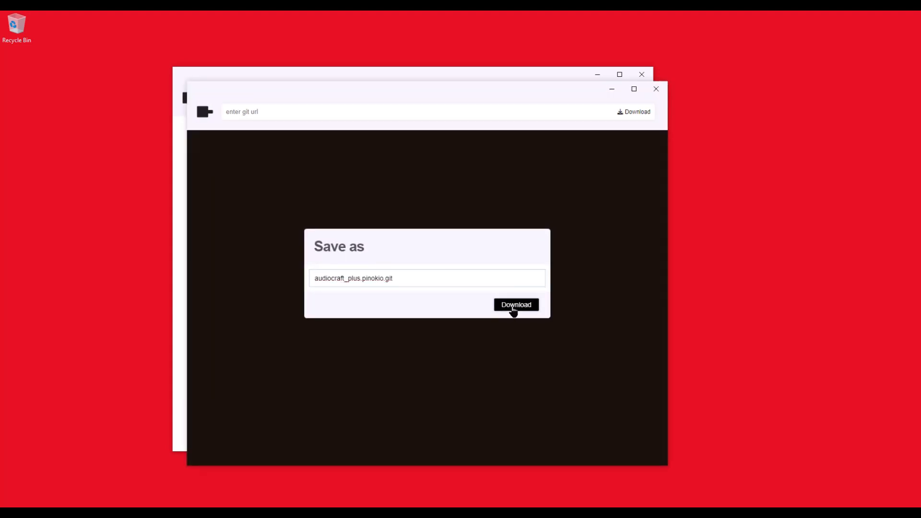
{"action": "left_click", "coordinate": [515, 304]}
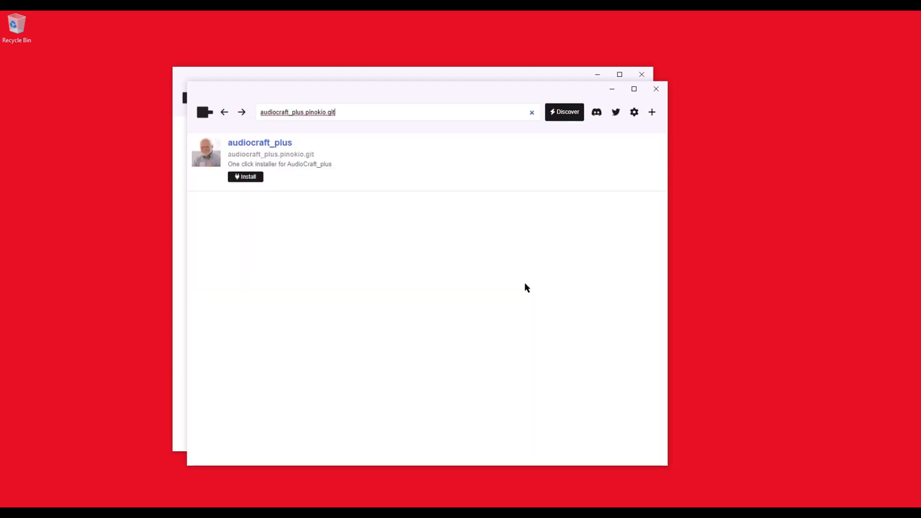
{"action": "mouse_move", "coordinate": [330, 169]}
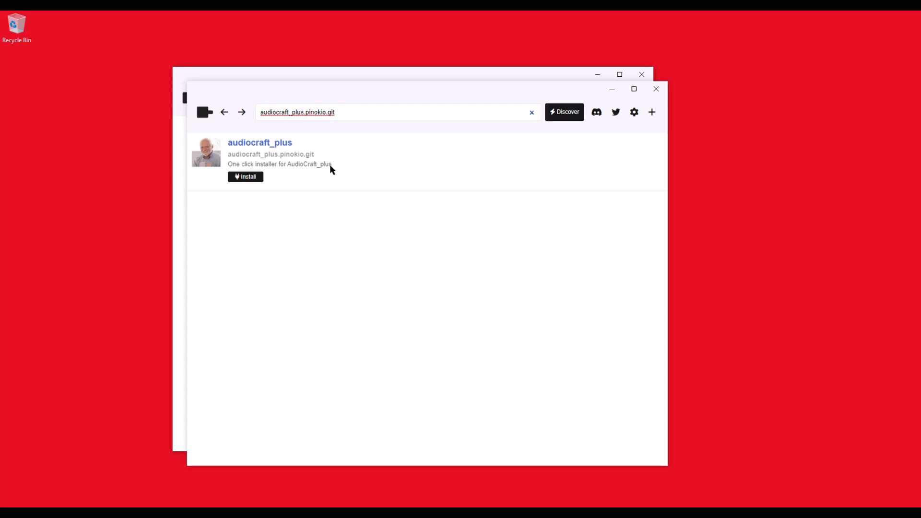
Start the audiocraft_plus install so its Python packages begin installing.
{"action": "left_click", "coordinate": [244, 177]}
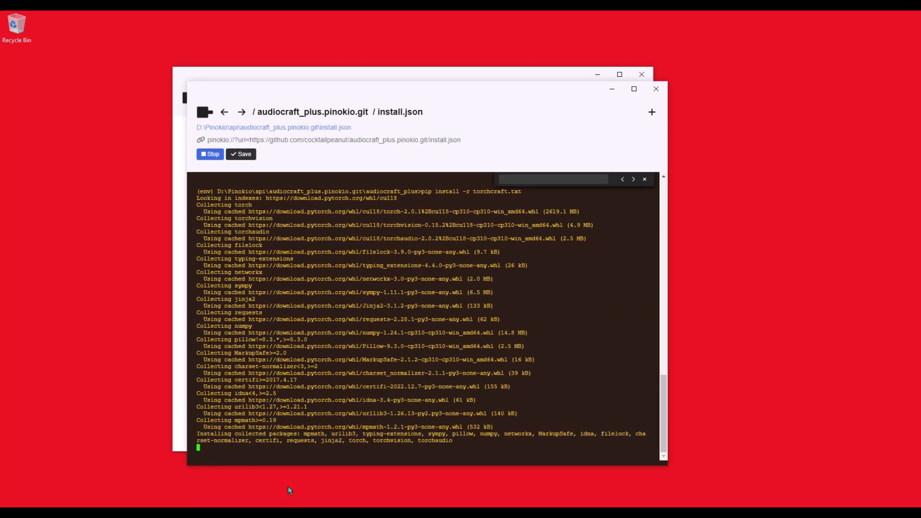
{"action": "mouse_move", "coordinate": [589, 462]}
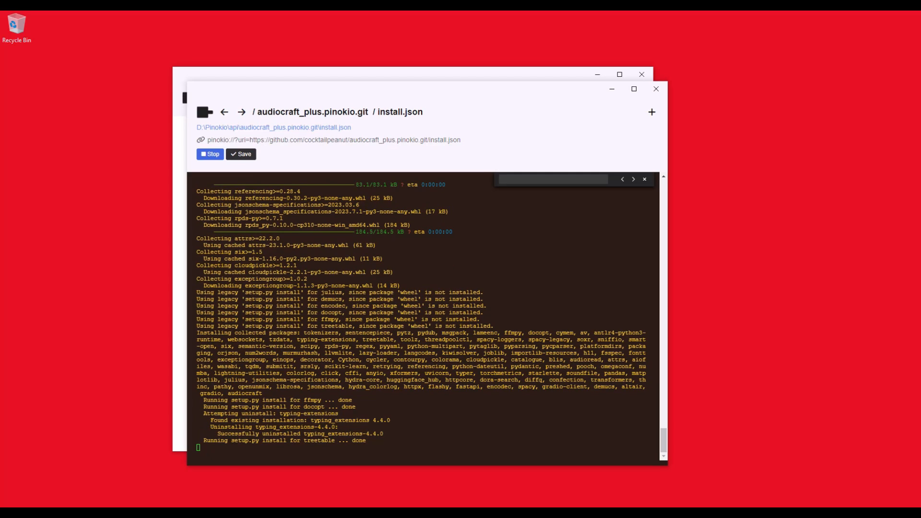
{"action": "mouse_move", "coordinate": [845, 396]}
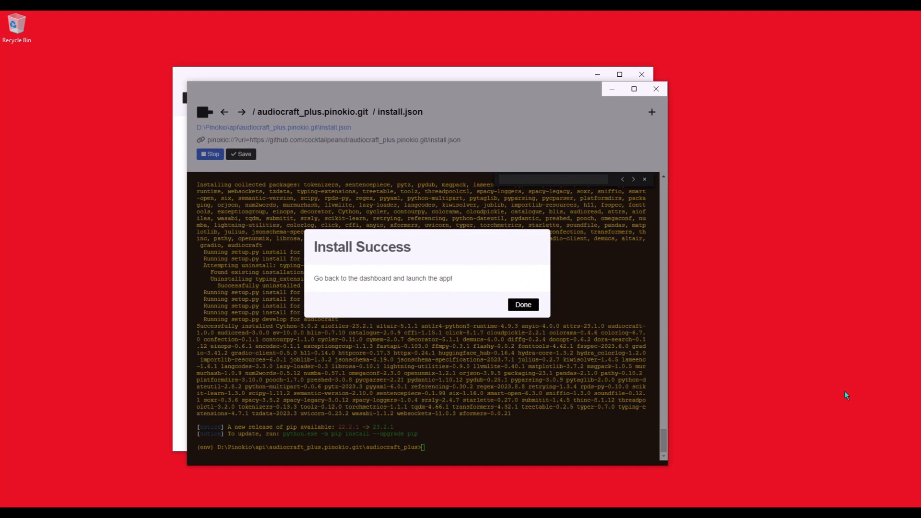
{"action": "mouse_move", "coordinate": [316, 287]}
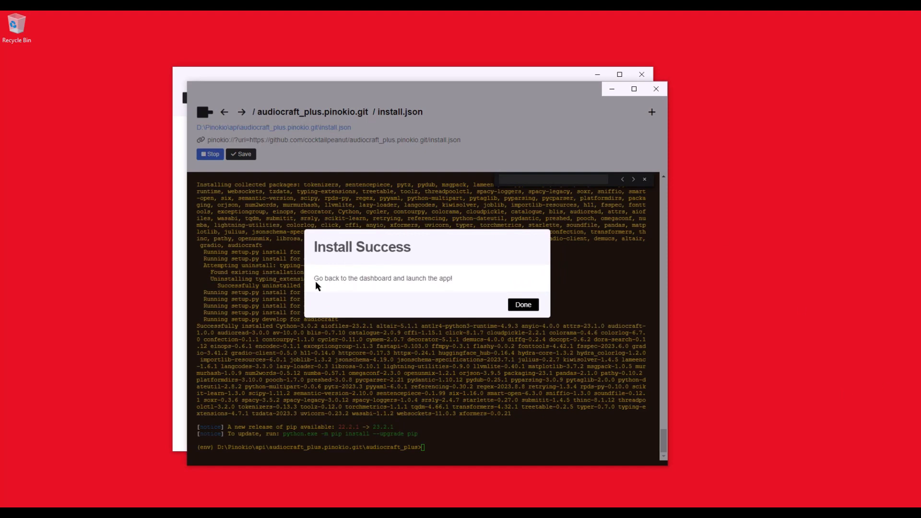
{"action": "mouse_move", "coordinate": [448, 287]}
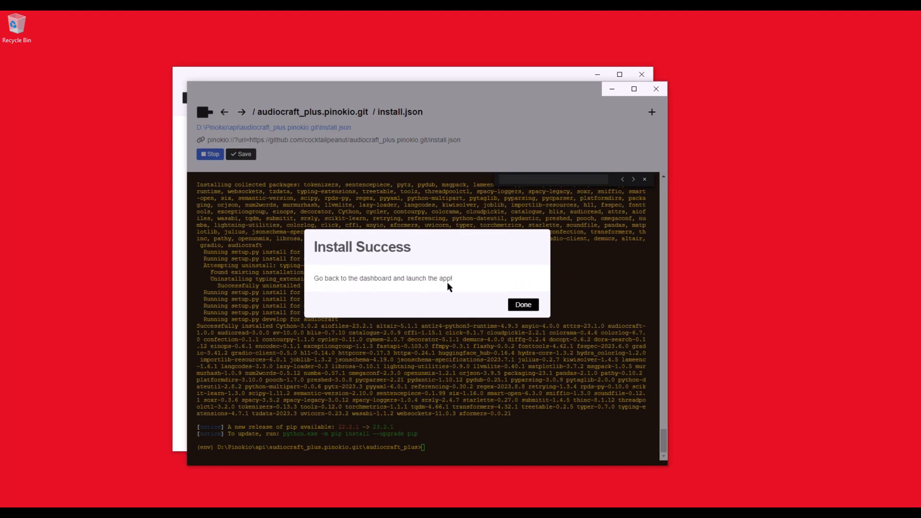
Dismiss the Install Success dialog and start audiocraft_plus to open its web UI.
{"action": "left_click", "coordinate": [522, 304]}
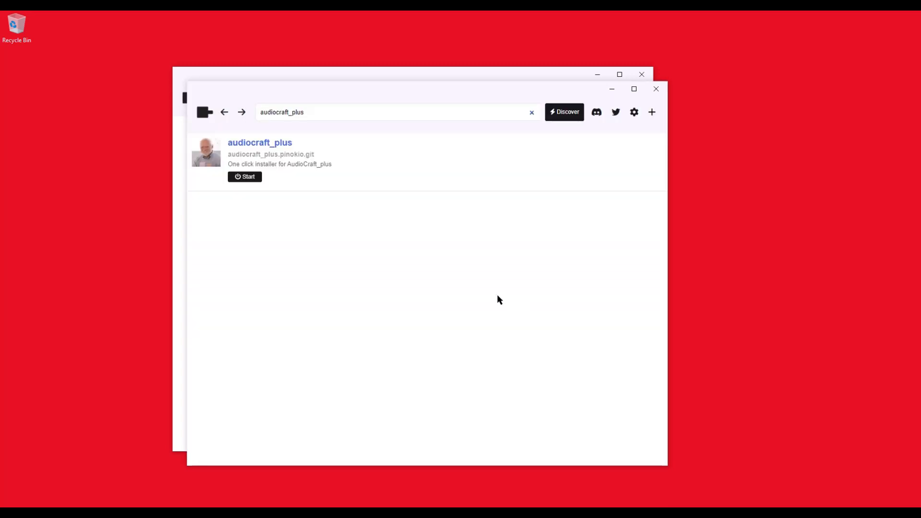
{"action": "mouse_move", "coordinate": [528, 149]}
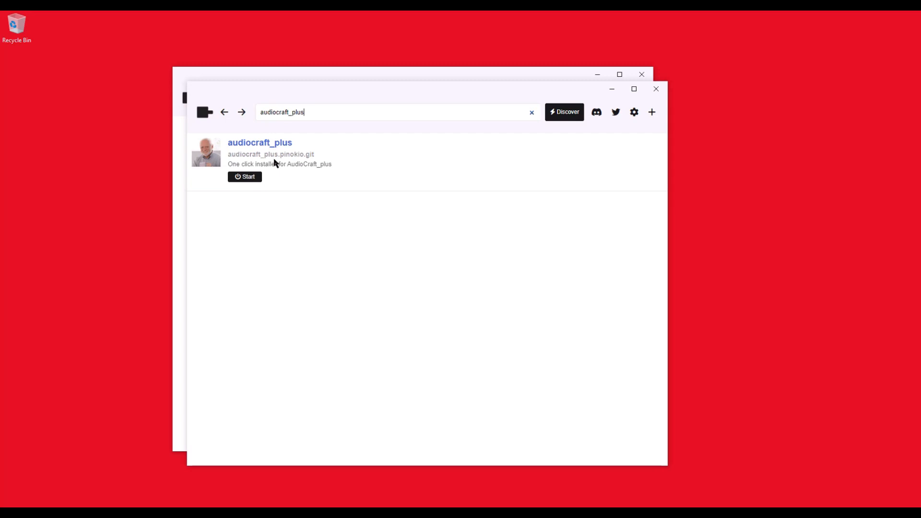
{"action": "left_click", "coordinate": [244, 177]}
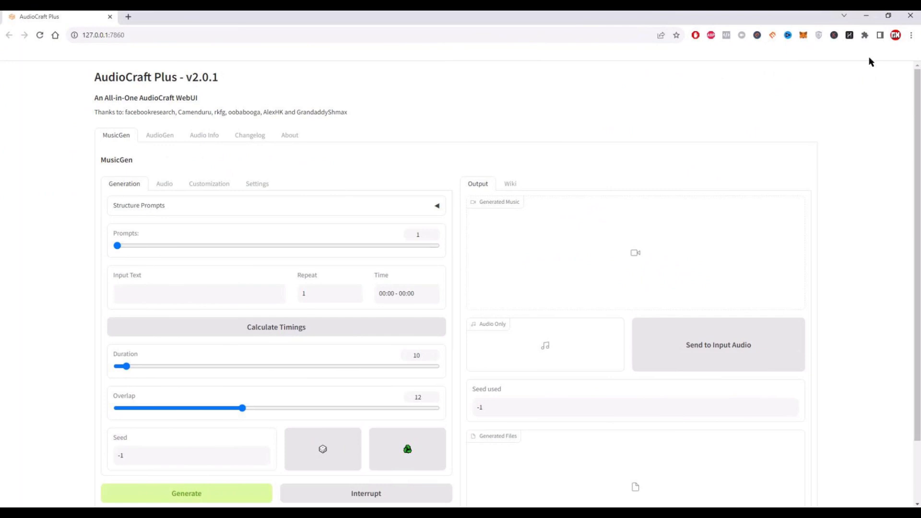
Generate a 10-second MusicGen clip from the prompt 'cyber punk music' and play it.
{"action": "type", "text": "cyber punk music"}
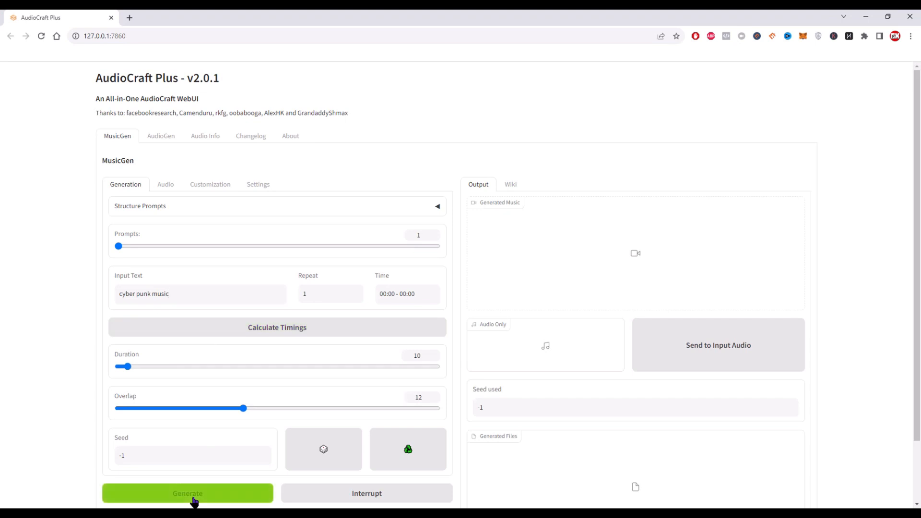
{"action": "left_click", "coordinate": [187, 493]}
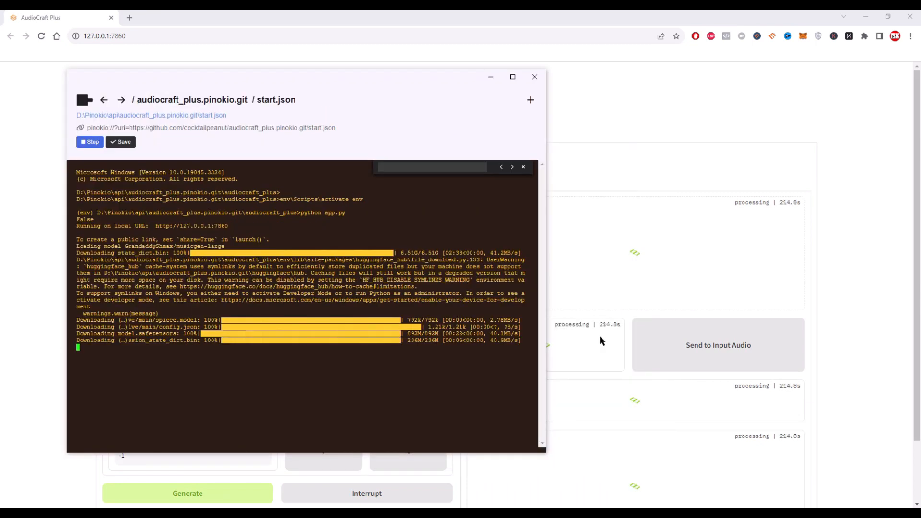
{"action": "left_click", "coordinate": [534, 77]}
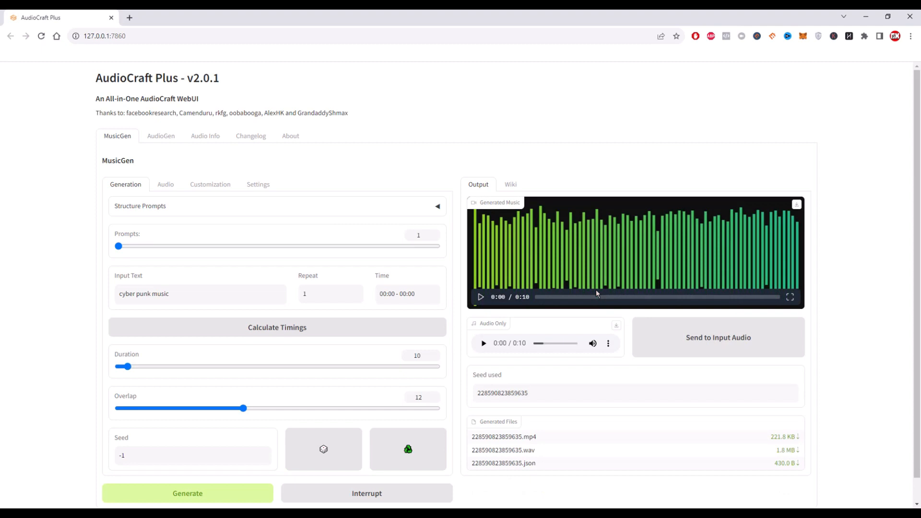
{"action": "left_click", "coordinate": [479, 296]}
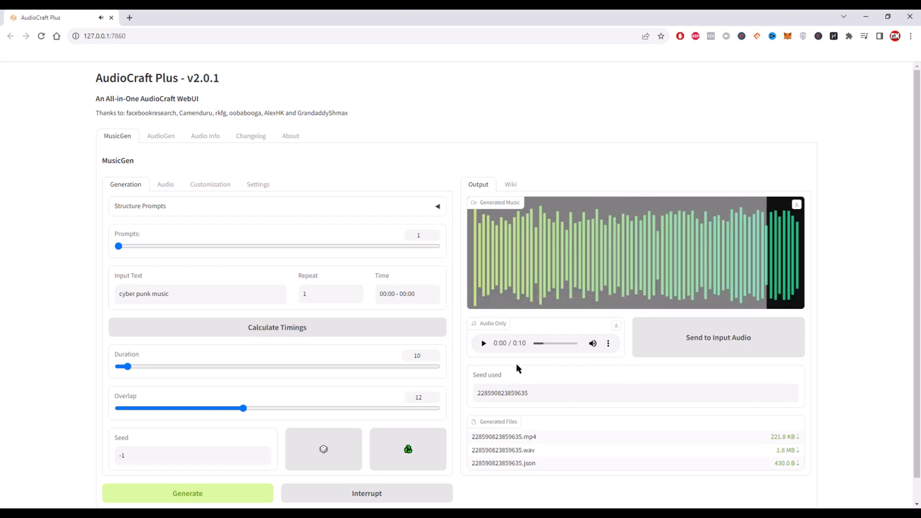
{"action": "scroll", "scroll_direction": "down", "scroll_amount": 3}
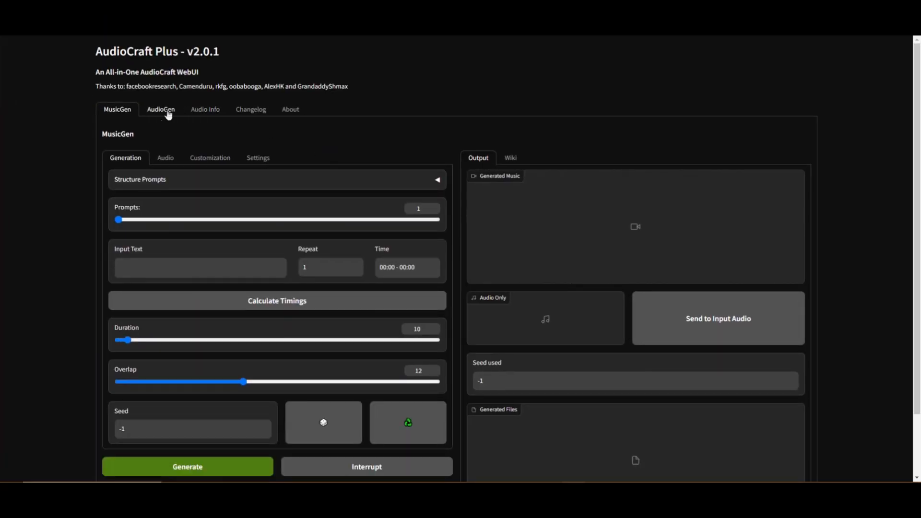
Generate a 10-second AudioGen 'waves crashing at the beach' effect and play it.
{"action": "left_click", "coordinate": [160, 110]}
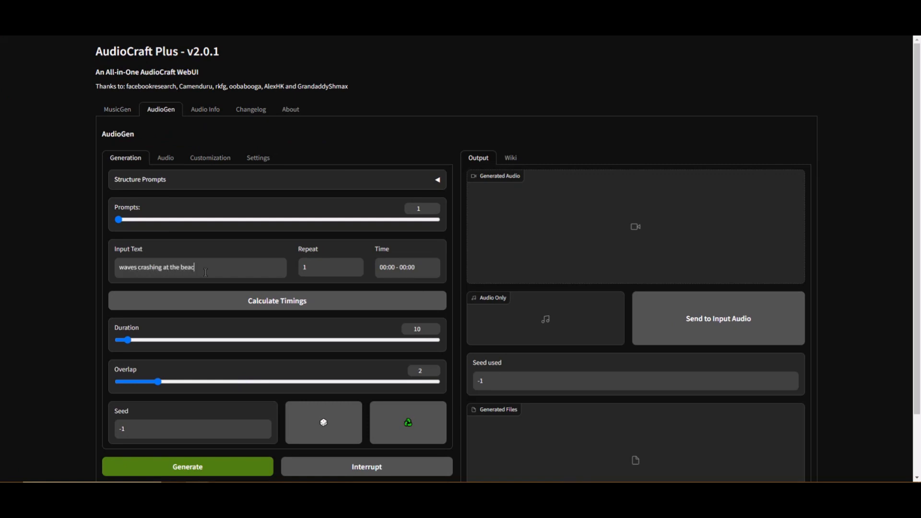
{"action": "left_click", "coordinate": [187, 466]}
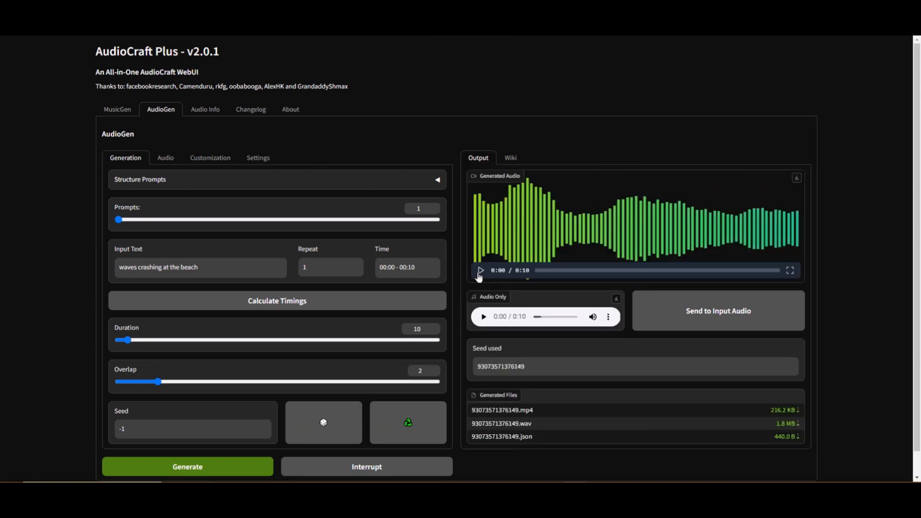
{"action": "left_click", "coordinate": [480, 270]}
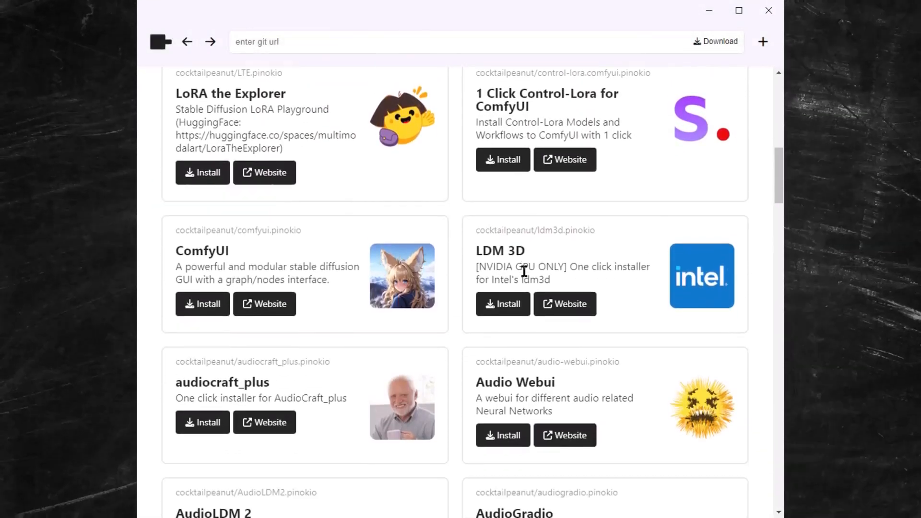
{"action": "scroll", "scroll_direction": "down", "scroll_amount": 3}
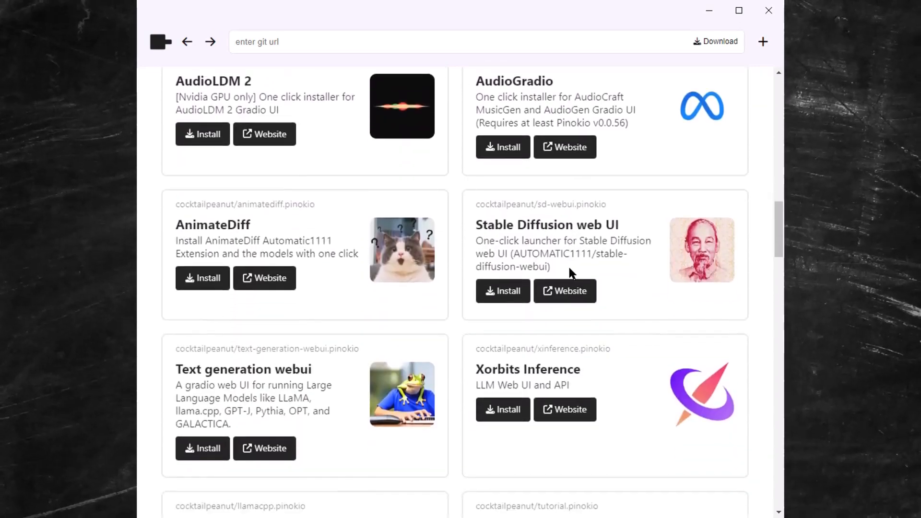
{"action": "scroll", "scroll_direction": "down", "scroll_amount": 3}
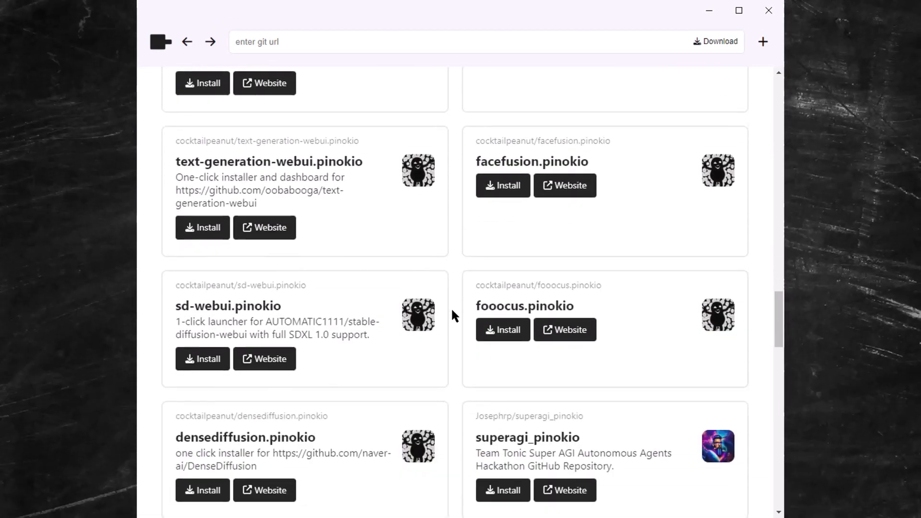
{"action": "scroll", "scroll_direction": "down", "scroll_amount": 3}
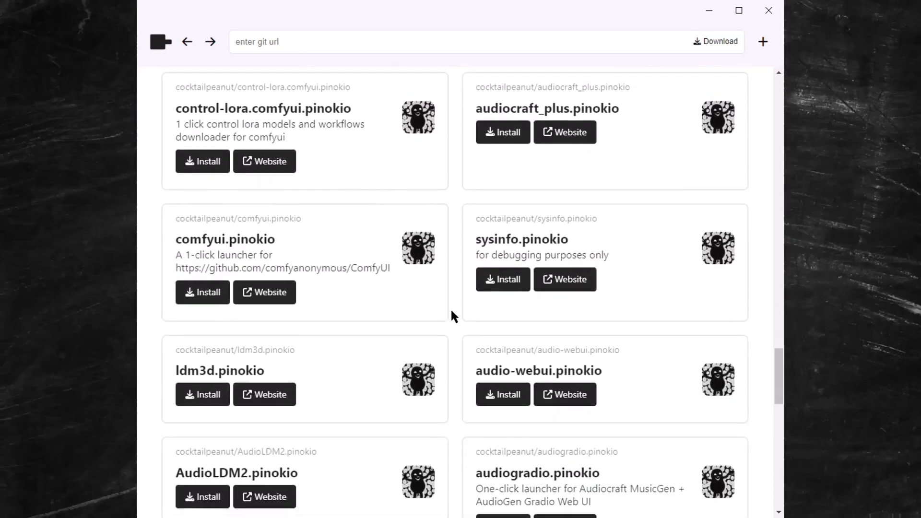
{"action": "scroll", "scroll_direction": "down", "scroll_amount": 3}
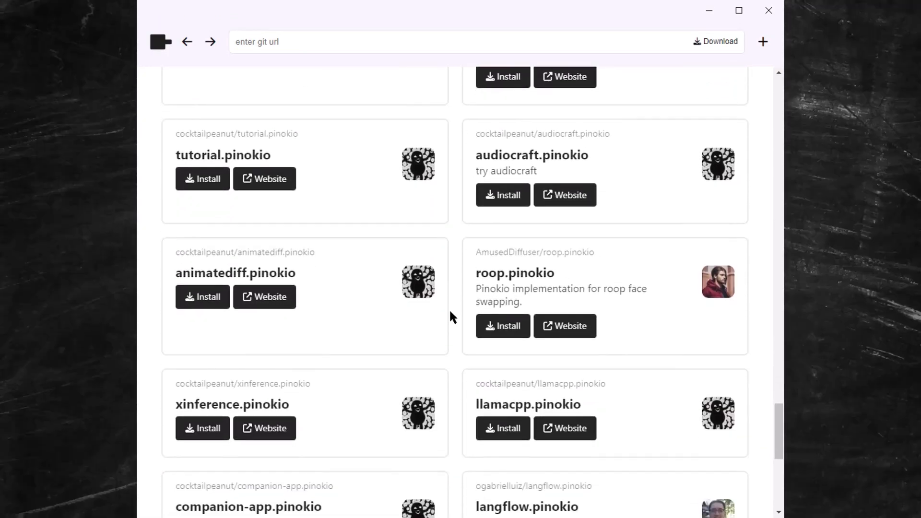
{"action": "scroll", "scroll_direction": "down", "scroll_amount": 3}
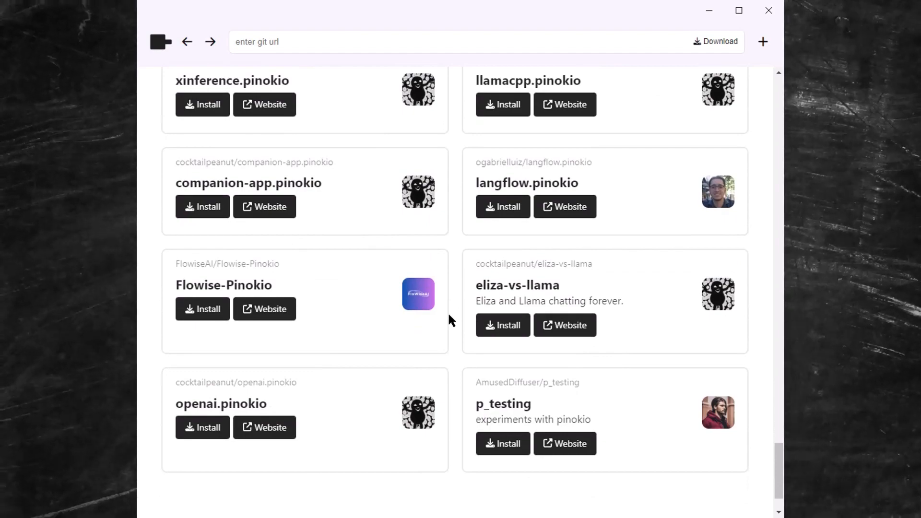